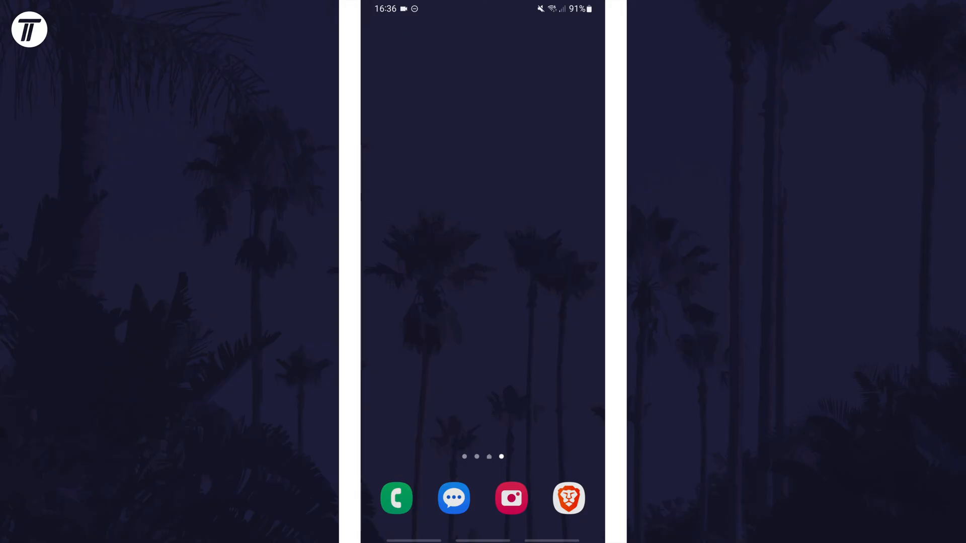
- Long-press an empty spot on the fourth home screen page to enter edit mode
click(483, 246)
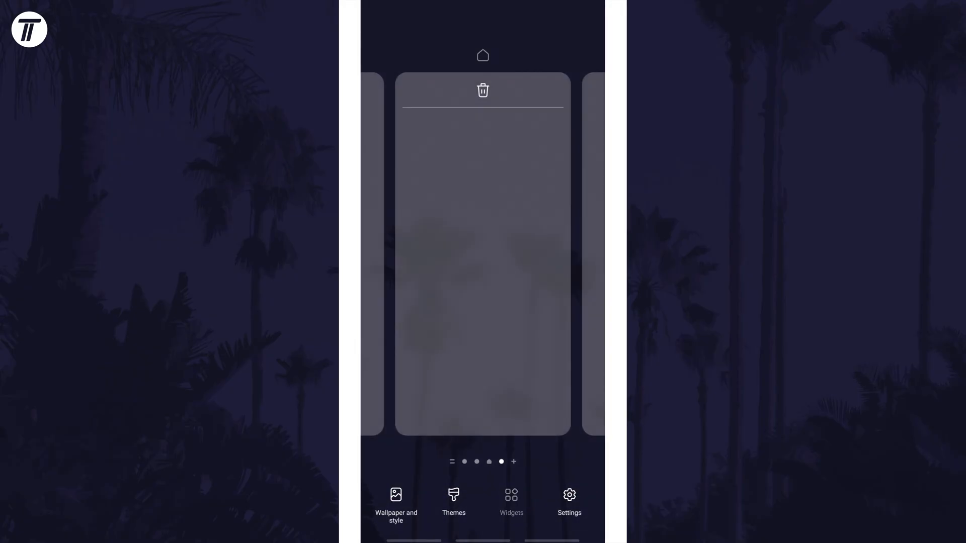
- Search widgets for "clock", expand the Clock app, and select the Analogue clock 2×2 widget
click(511, 501)
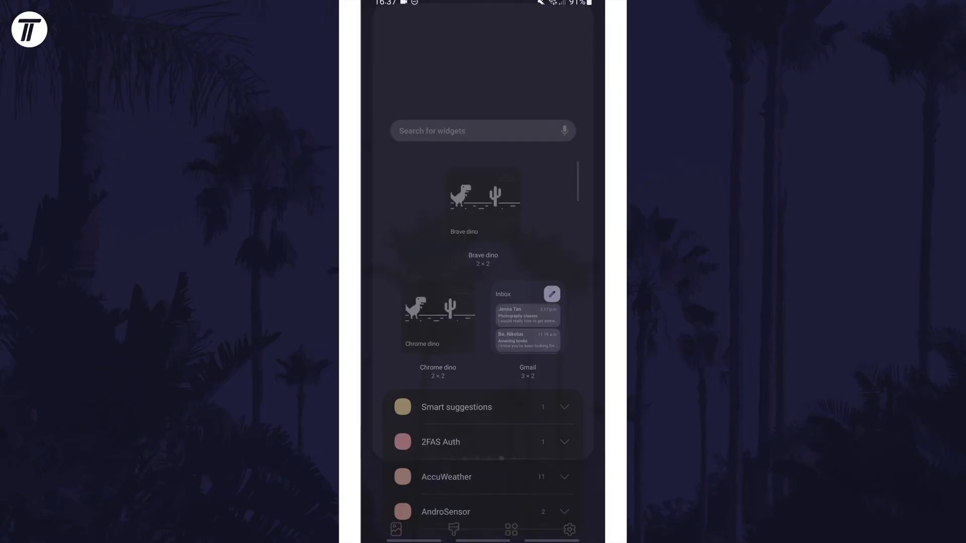
text(clock)
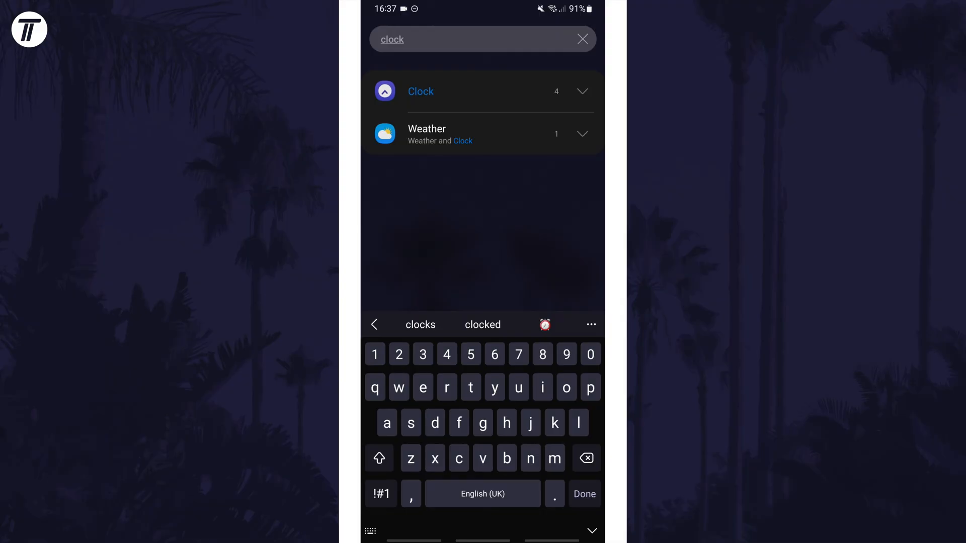
click(582, 91)
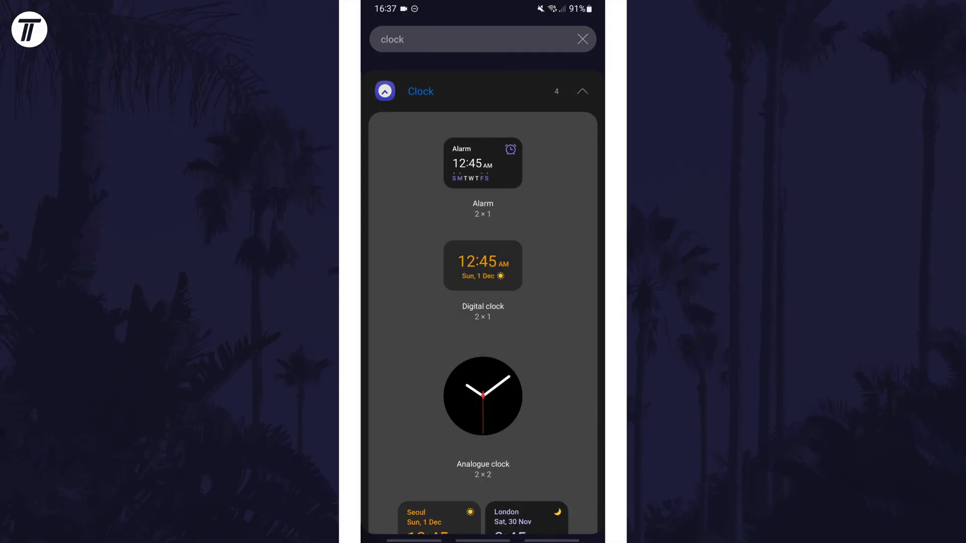
click(483, 38)
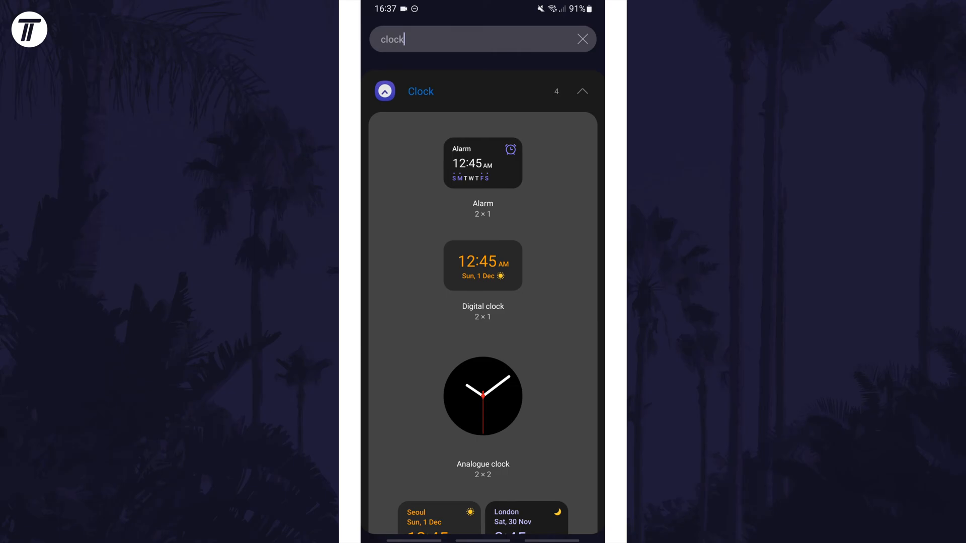
click(483, 396)
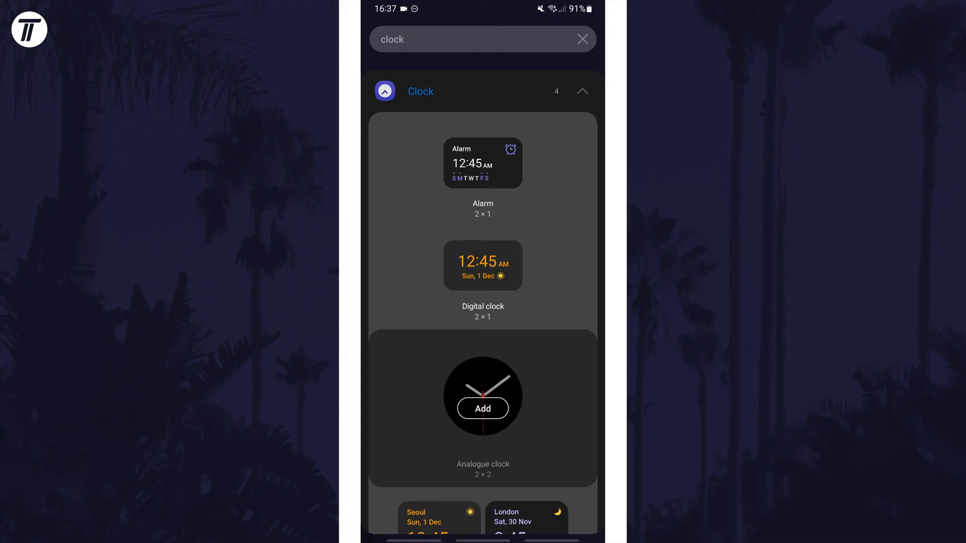
- Add the Analogue clock to the home screen and show its Create stack, Remove, Settings popup
click(483, 409)
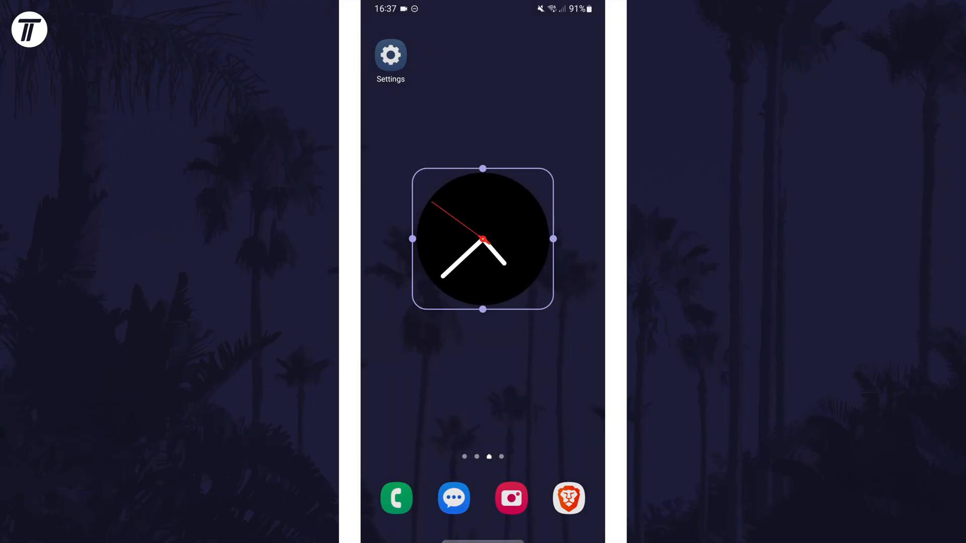
click(482, 239)
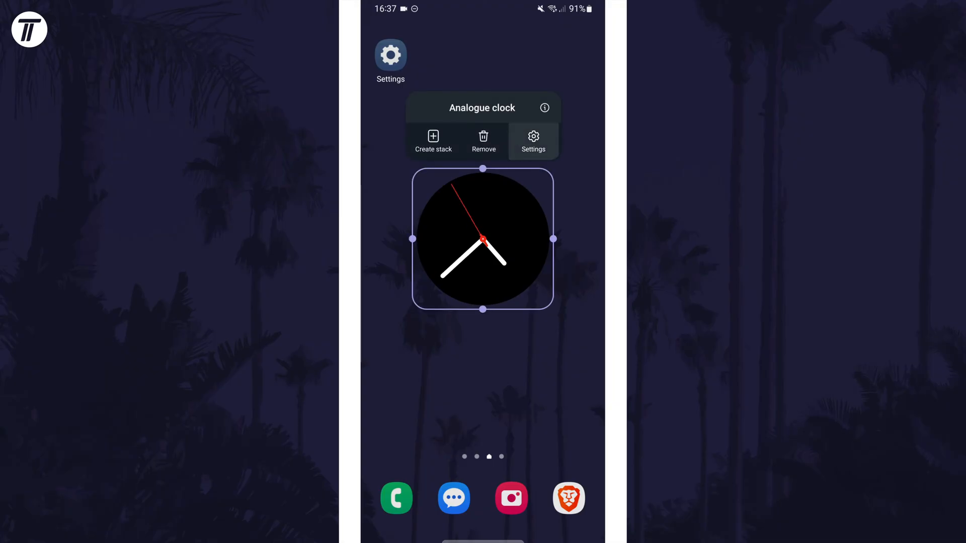
- Open the Analogue clock's widget settings, previewing a white-faced style with White background at 100%
click(532, 137)
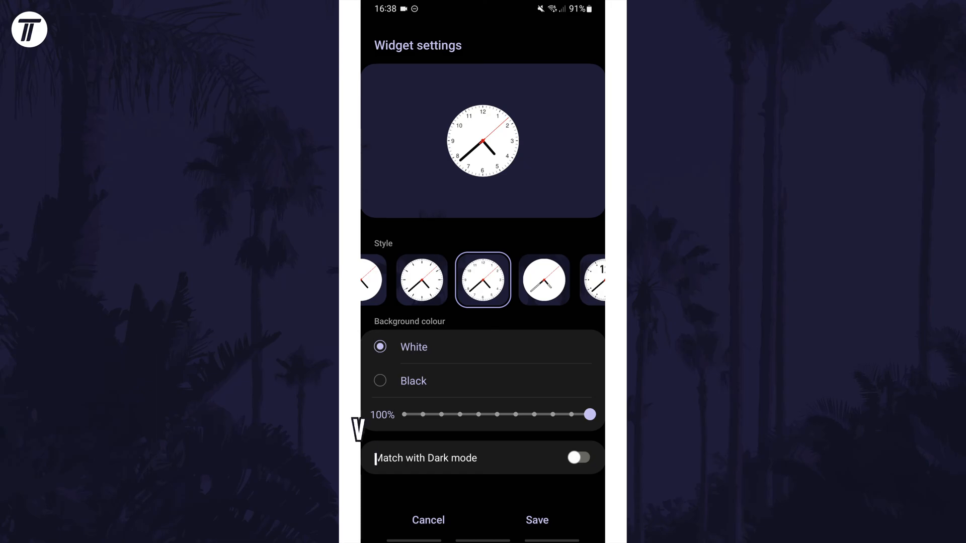
- Save the white numbered face style and return to the home screen clock
click(536, 519)
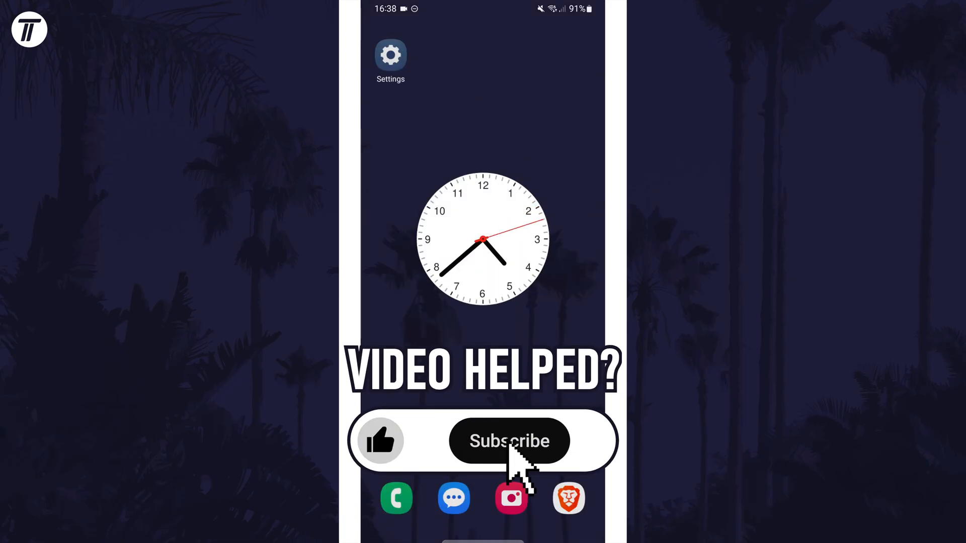
click(508, 440)
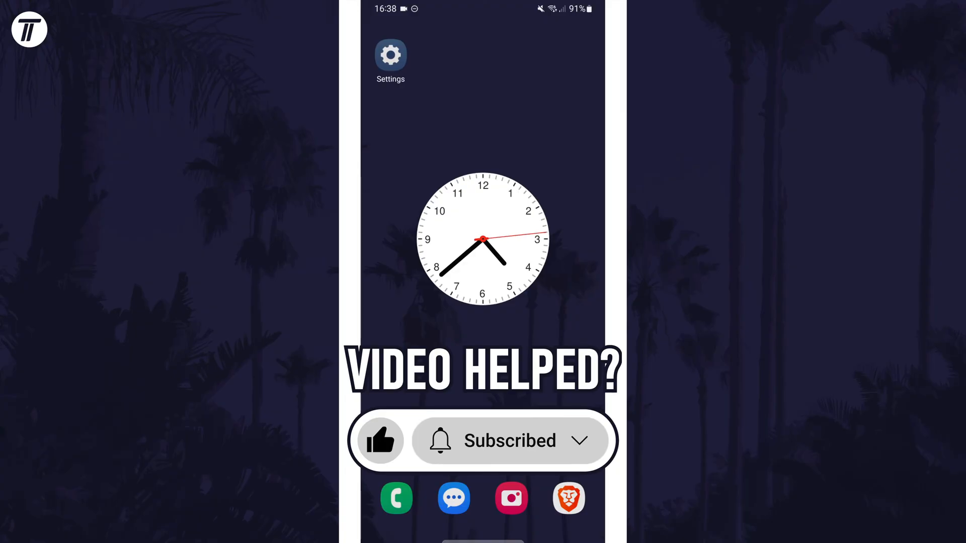